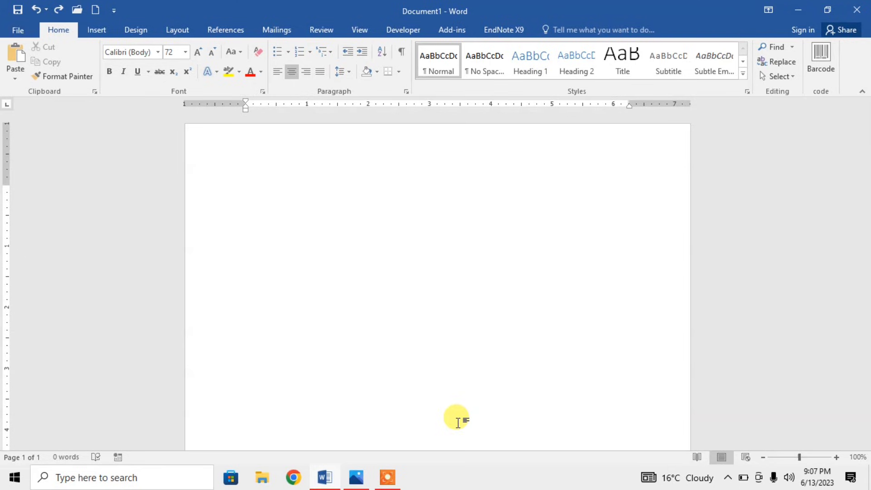
- Type 'X10' on the blank page in 72-pt centred Calibri
{"action": "left_click", "coordinate": [438, 260]}
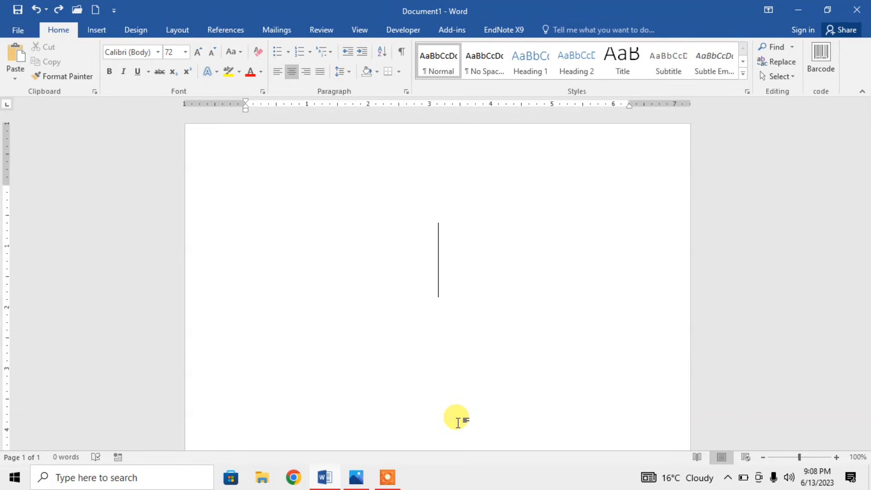
{"action": "type", "text": "X10"}
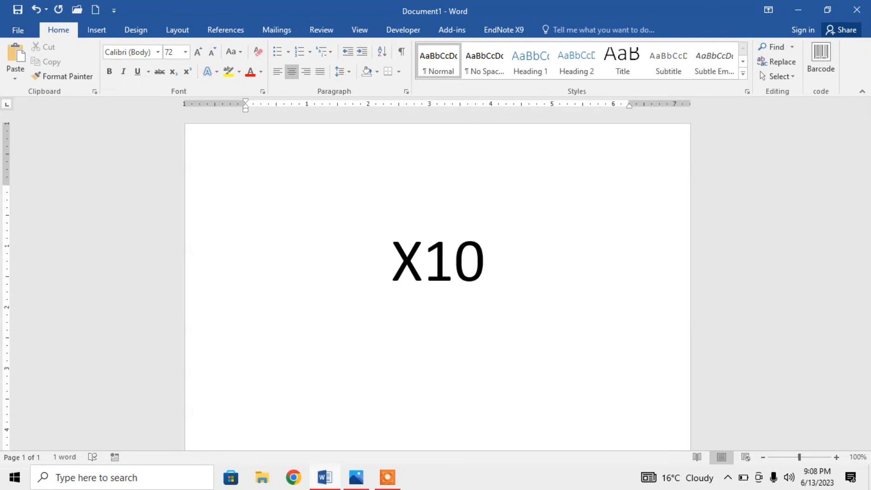
- Select the '10' after X and make it superscript
{"action": "double_click", "coordinate": [454, 260]}
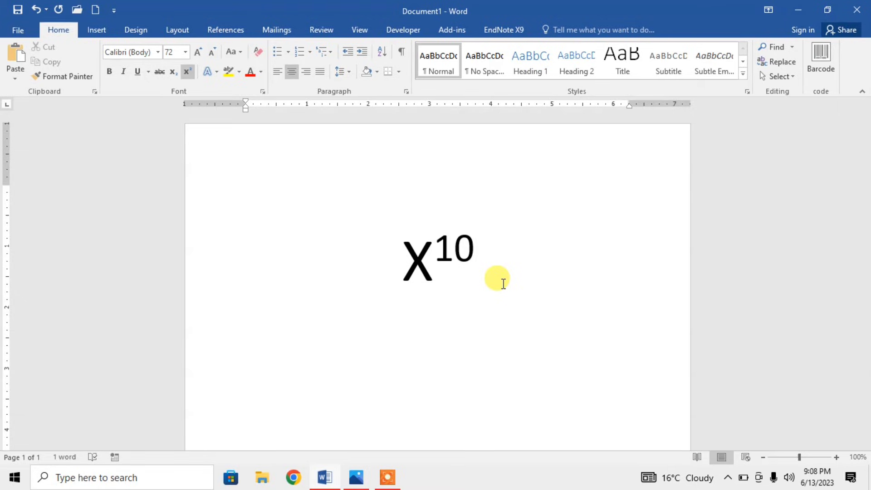
{"action": "left_click", "coordinate": [475, 261]}
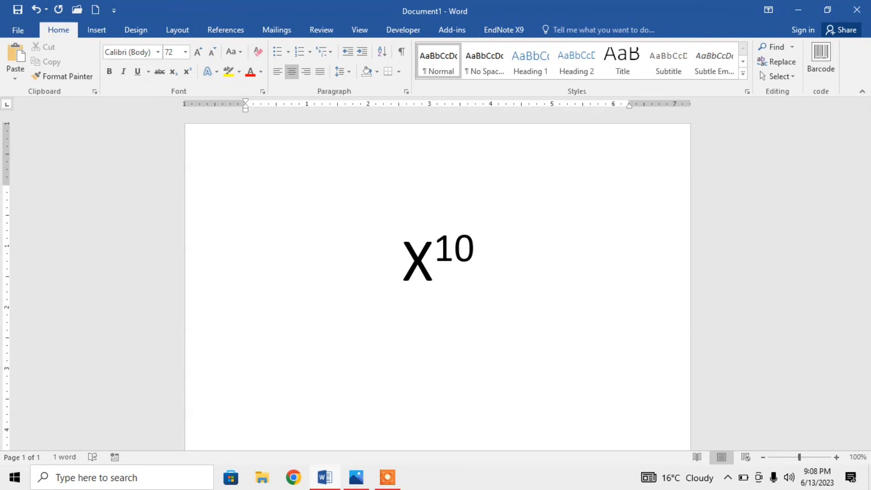
{"action": "left_click", "coordinate": [487, 261]}
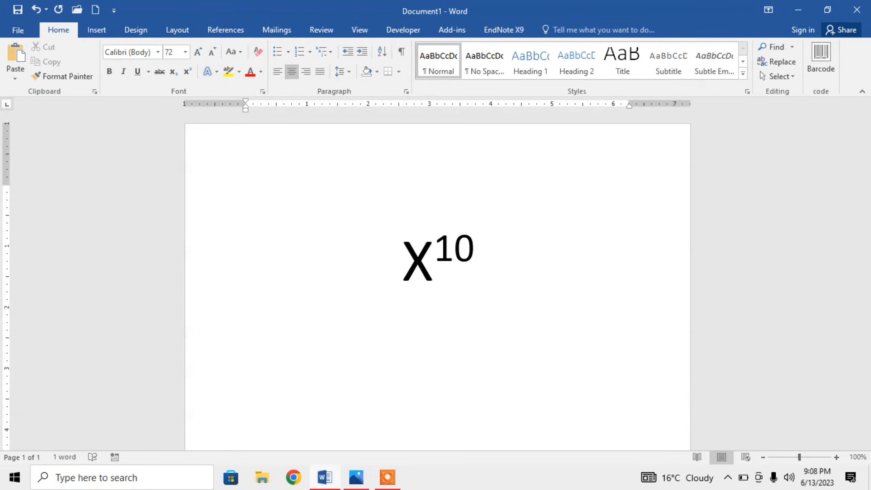
{"action": "left_click", "coordinate": [488, 261]}
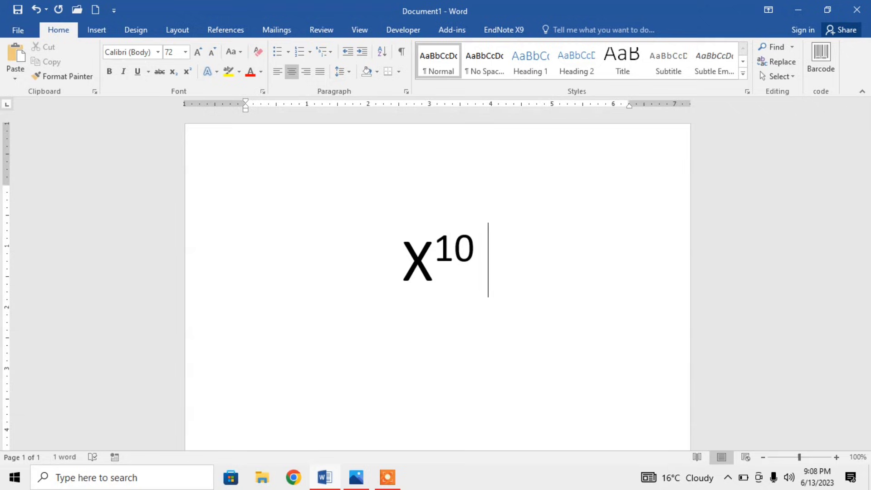